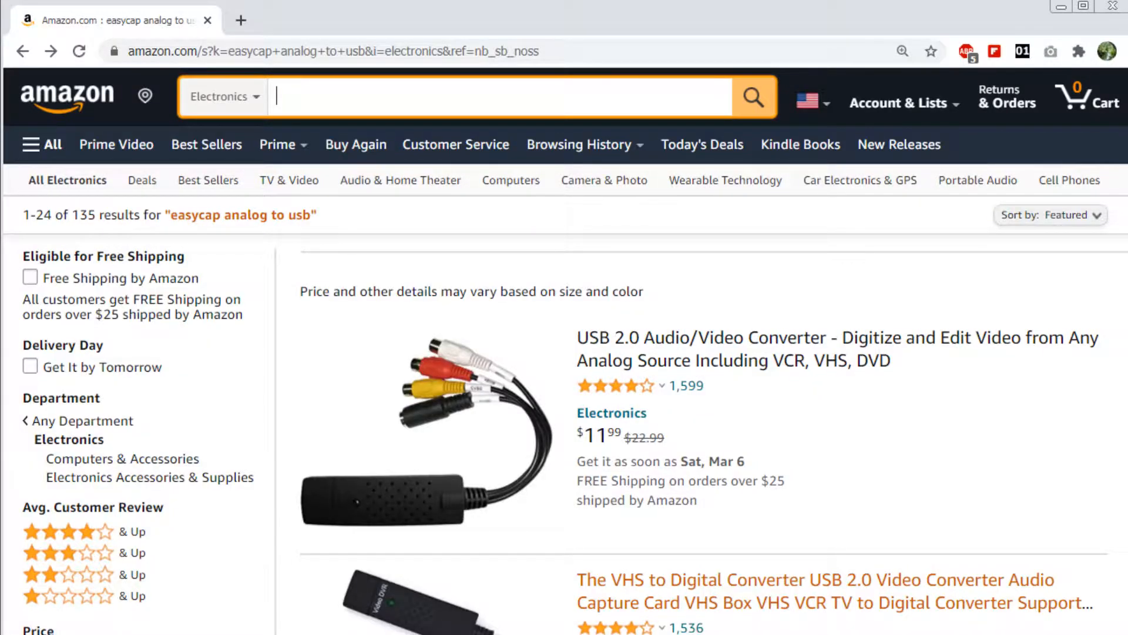
Set capture options to 720*480 DVD resolution, Best quality and NTSC video type.
{"action": "scroll", "scroll_direction": "down", "scroll_amount": 3}
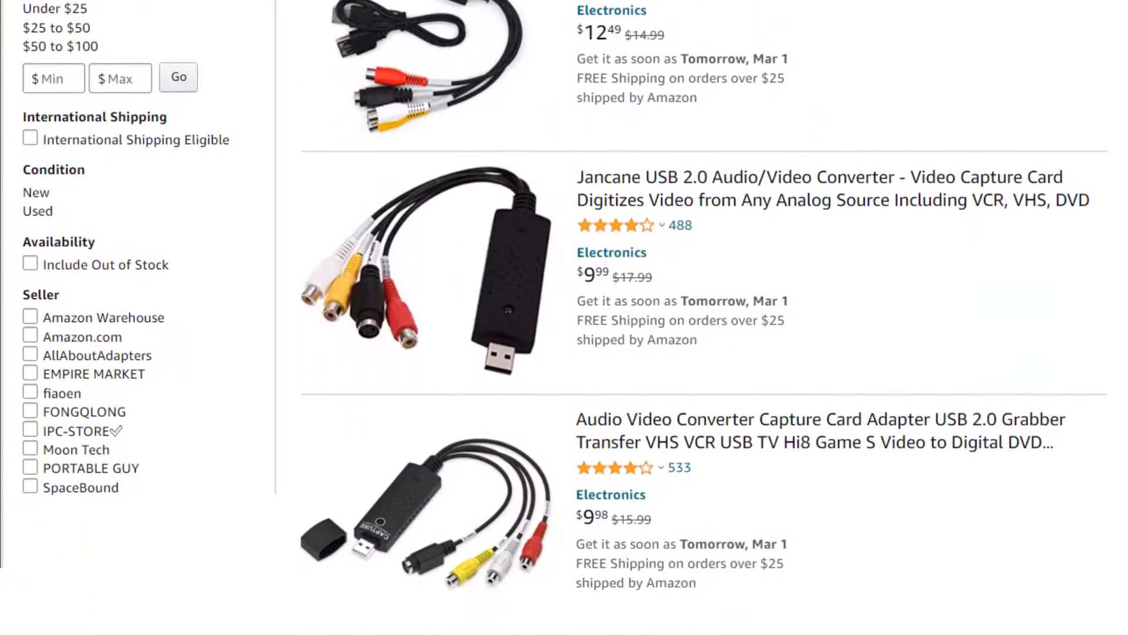
{"action": "scroll", "scroll_direction": "down", "scroll_amount": 3}
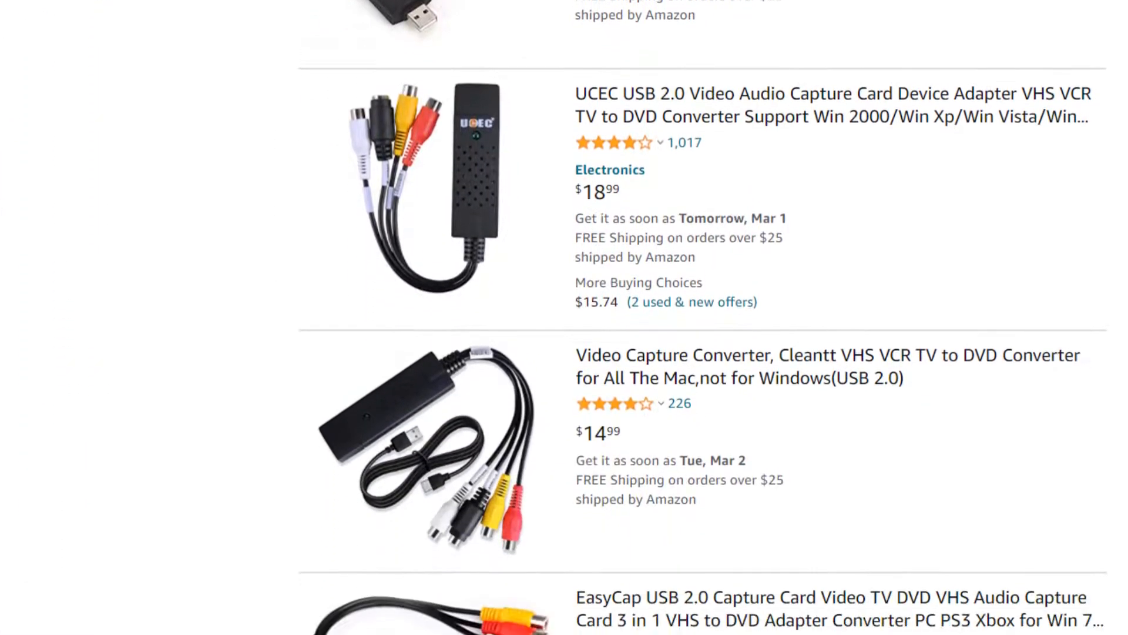
{"action": "scroll", "scroll_direction": "down", "scroll_amount": 3}
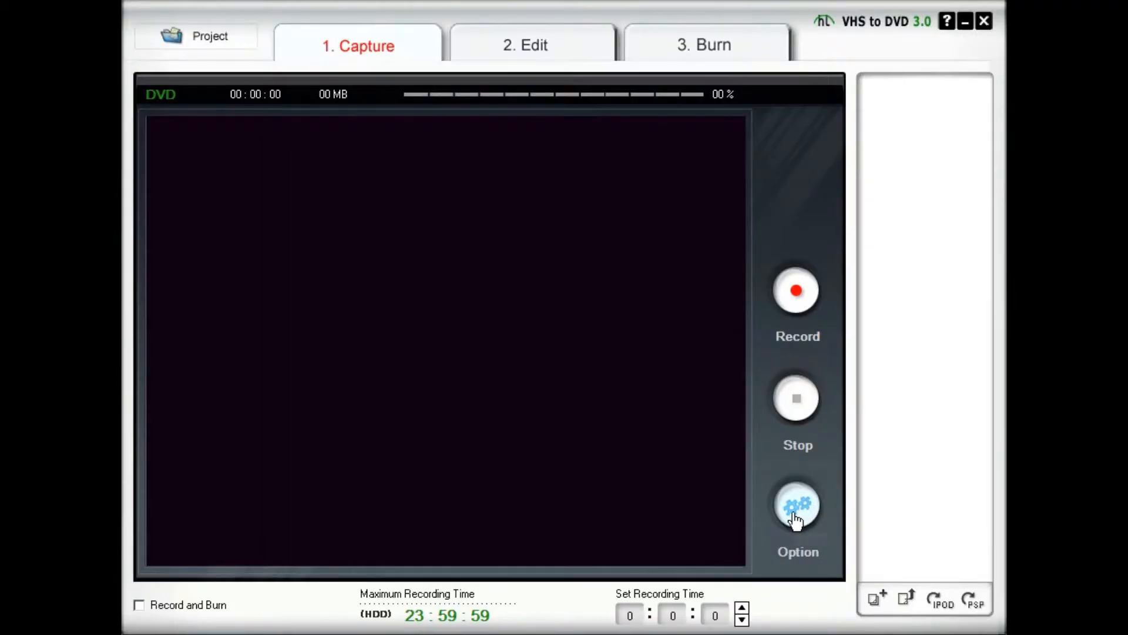
{"action": "left_click", "coordinate": [796, 504]}
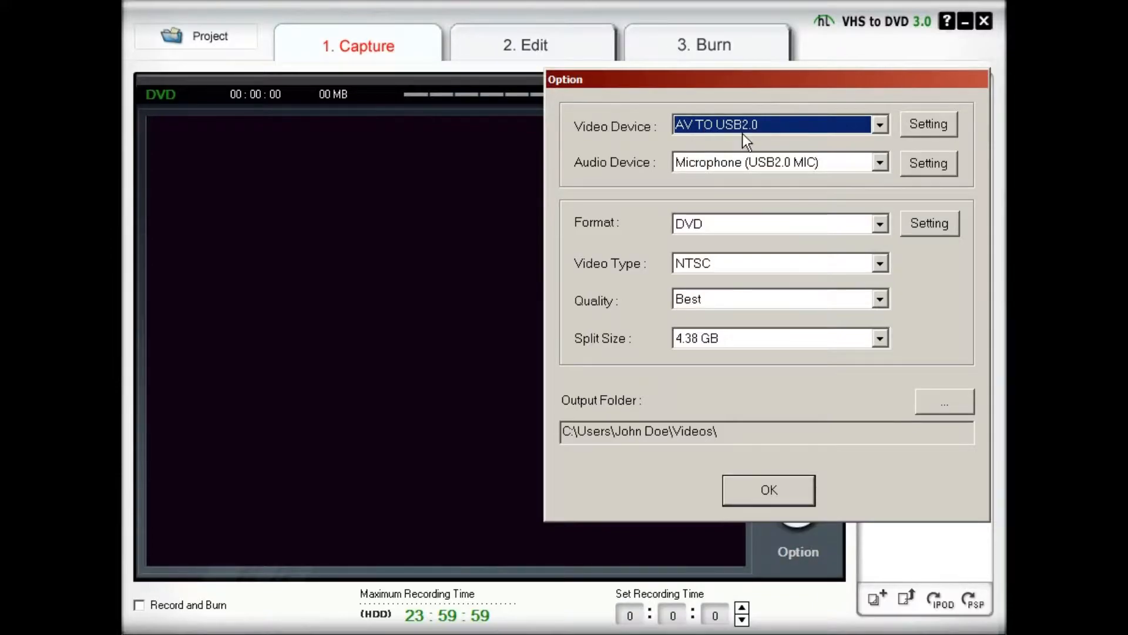
{"action": "mouse_move", "coordinate": [749, 171]}
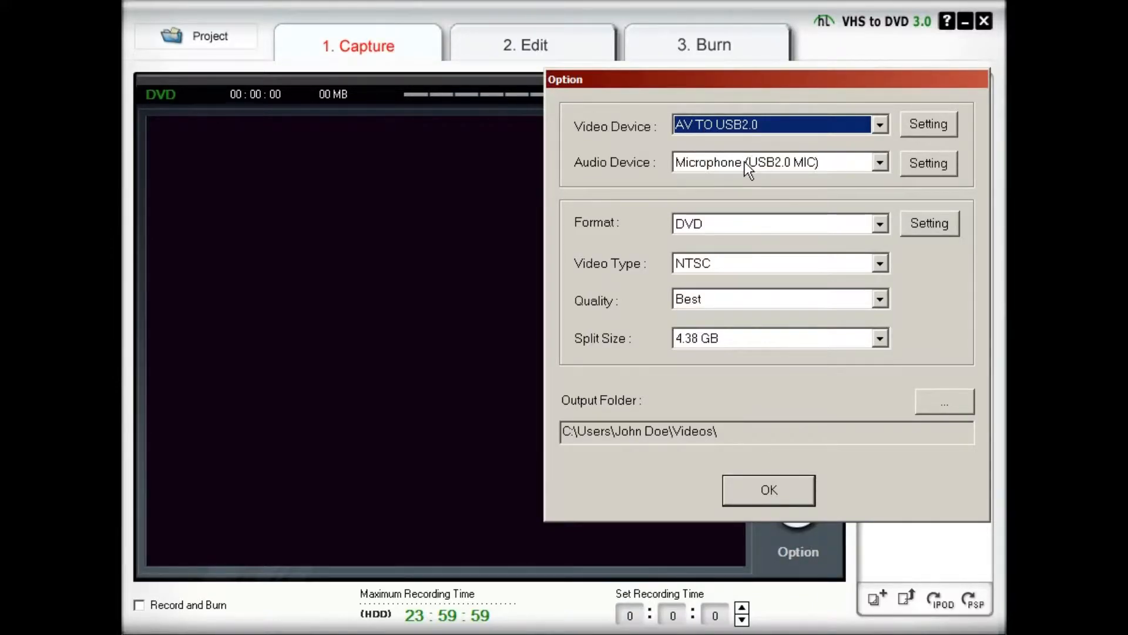
{"action": "left_click", "coordinate": [928, 223]}
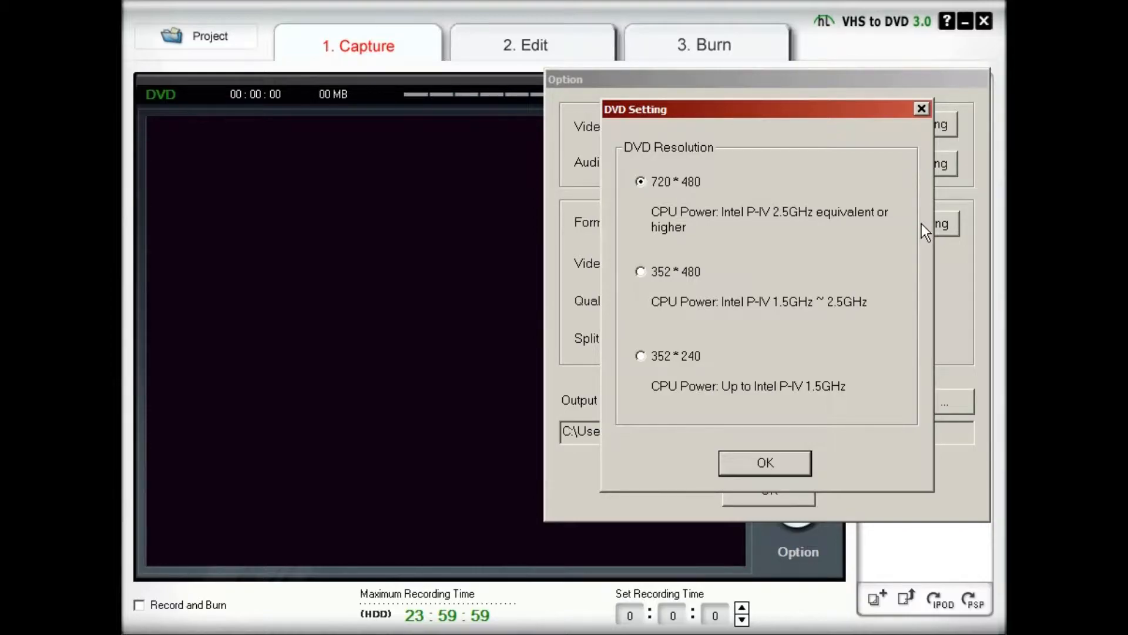
{"action": "mouse_move", "coordinate": [784, 460]}
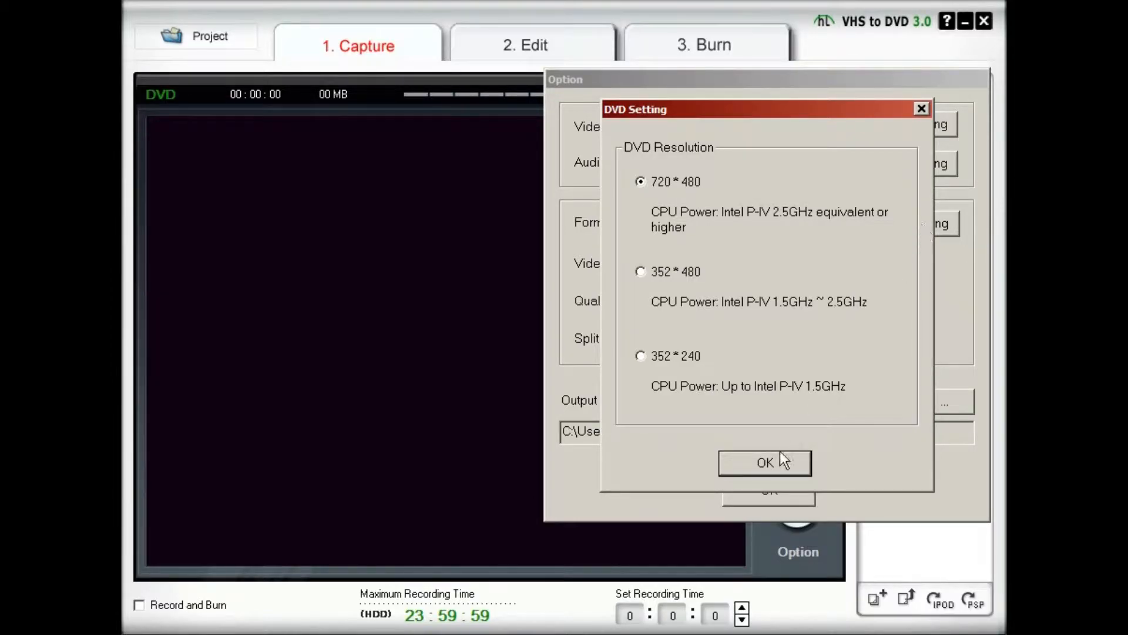
{"action": "left_click", "coordinate": [764, 462]}
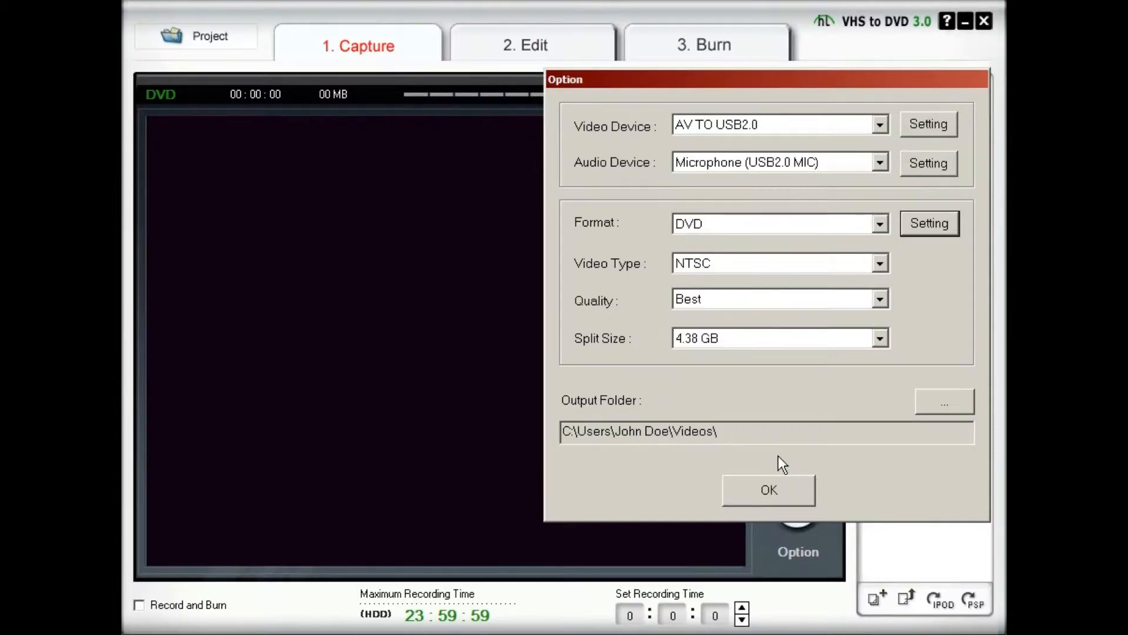
{"action": "mouse_move", "coordinate": [800, 390]}
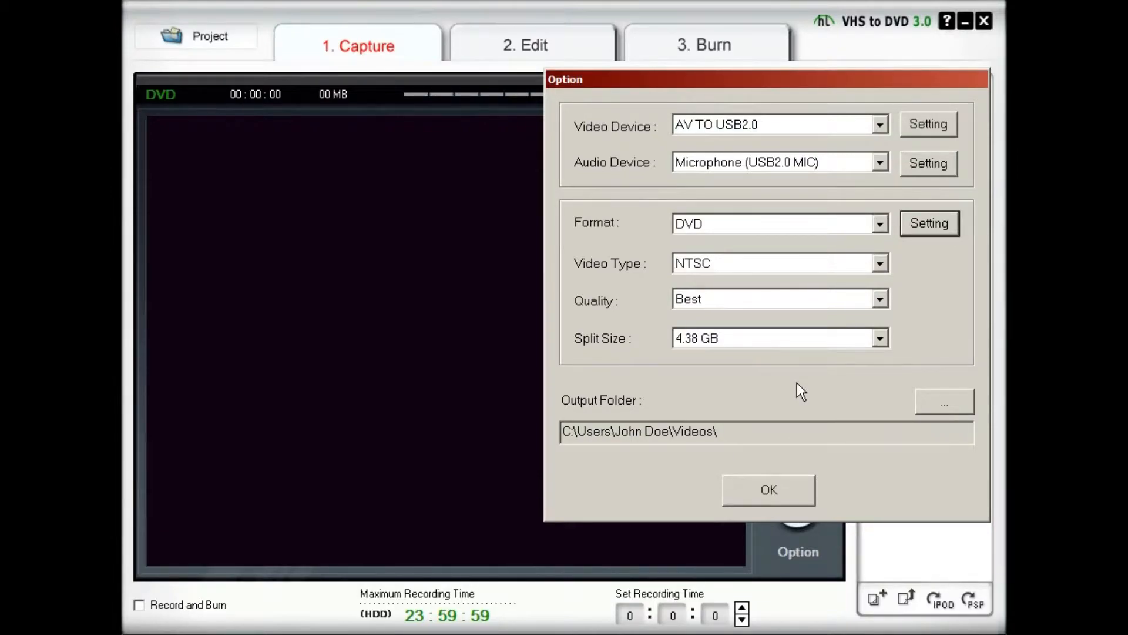
{"action": "left_click", "coordinate": [879, 298]}
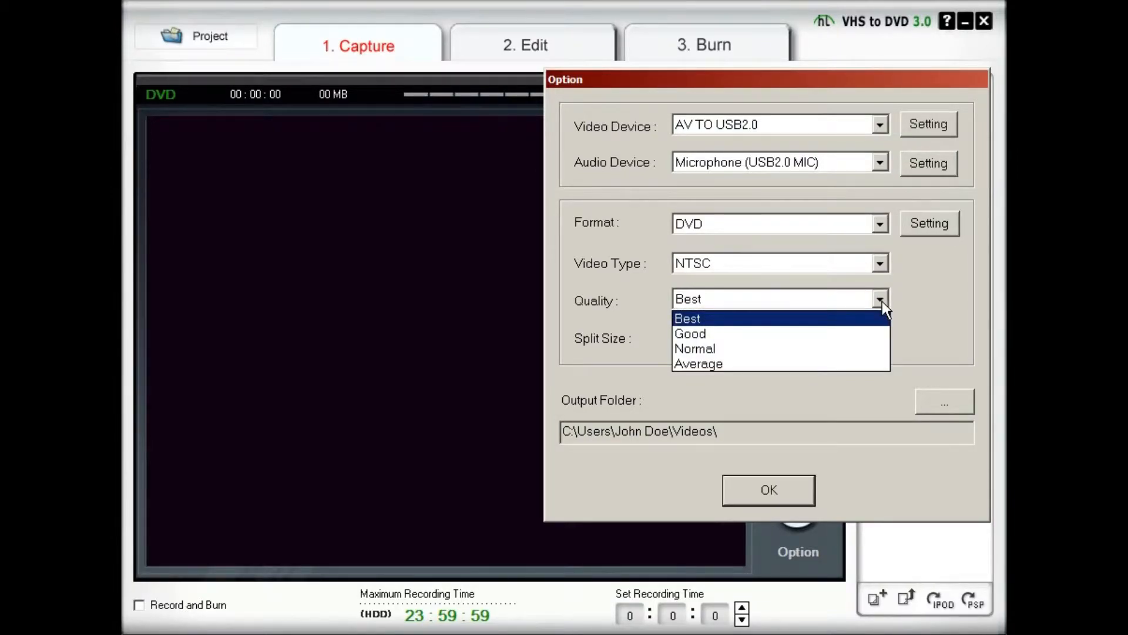
{"action": "left_click", "coordinate": [686, 318]}
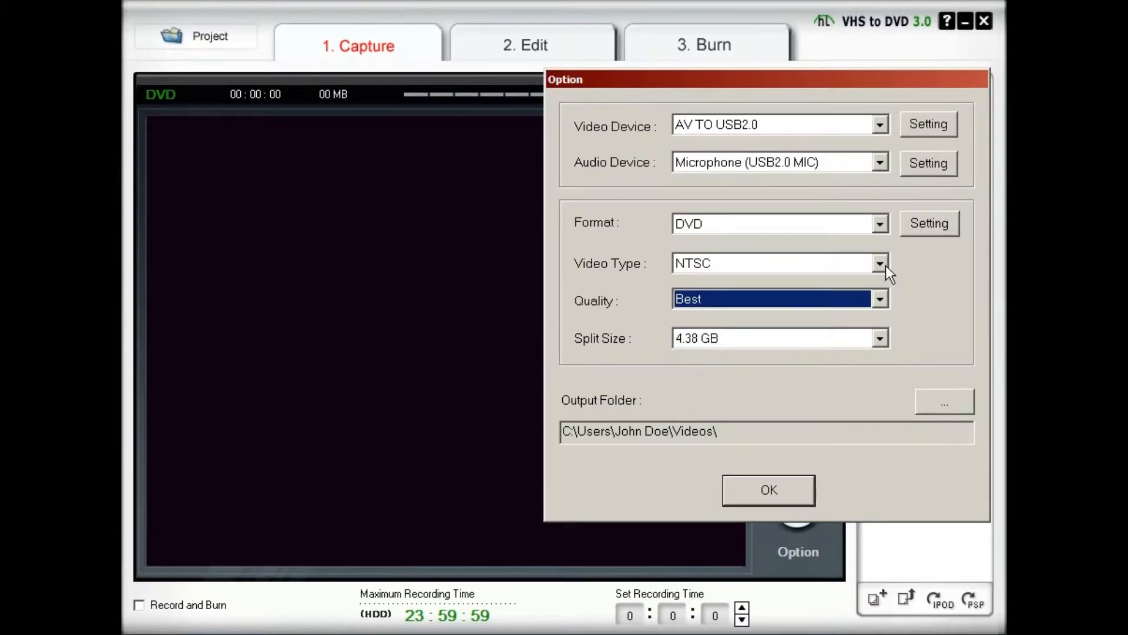
{"action": "left_click", "coordinate": [777, 263]}
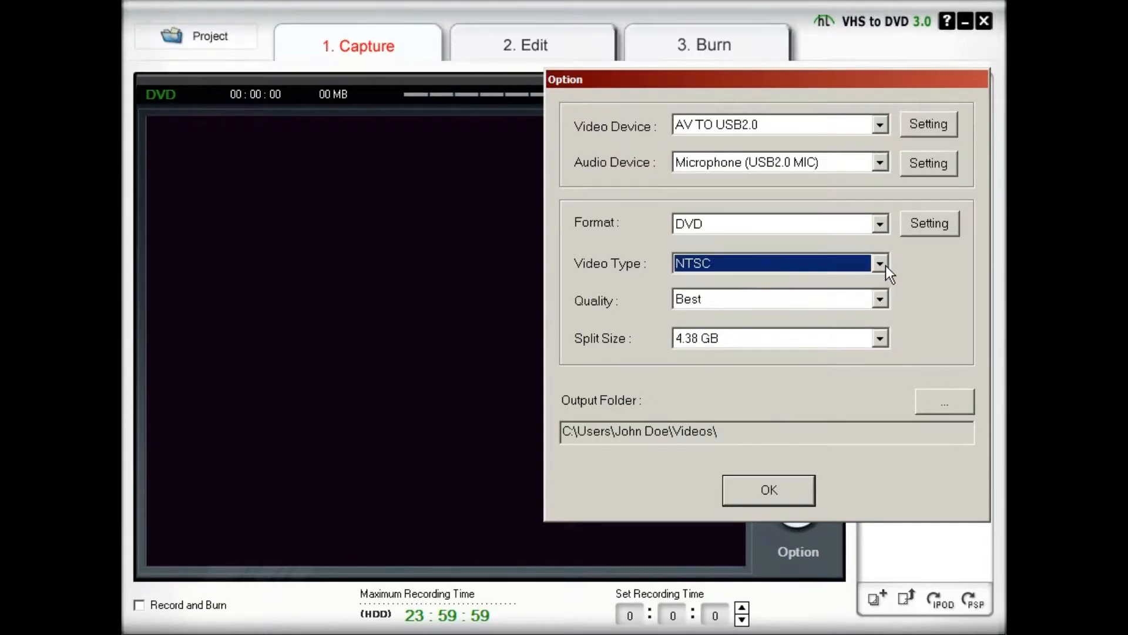
{"action": "left_click", "coordinate": [879, 223]}
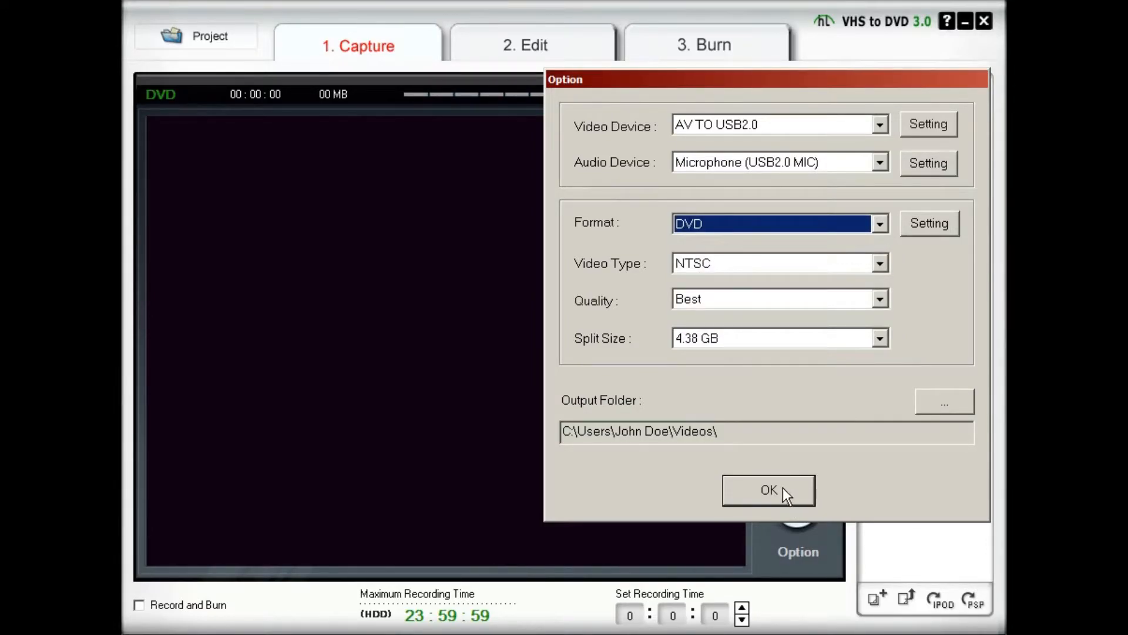
{"action": "left_click", "coordinate": [767, 490]}
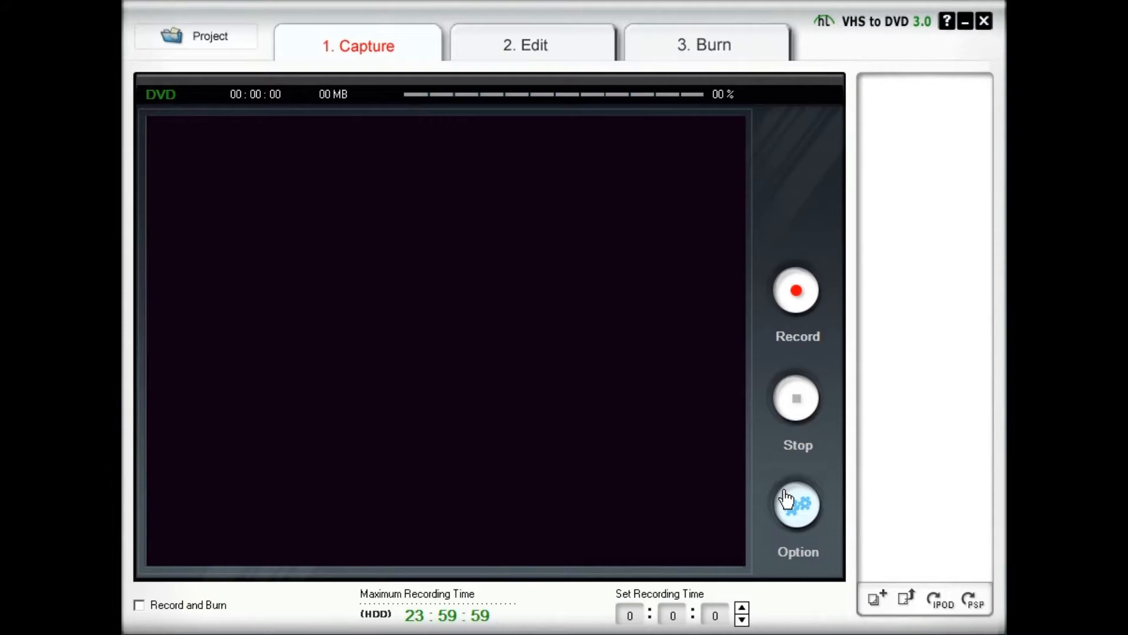
{"action": "mouse_move", "coordinate": [797, 295]}
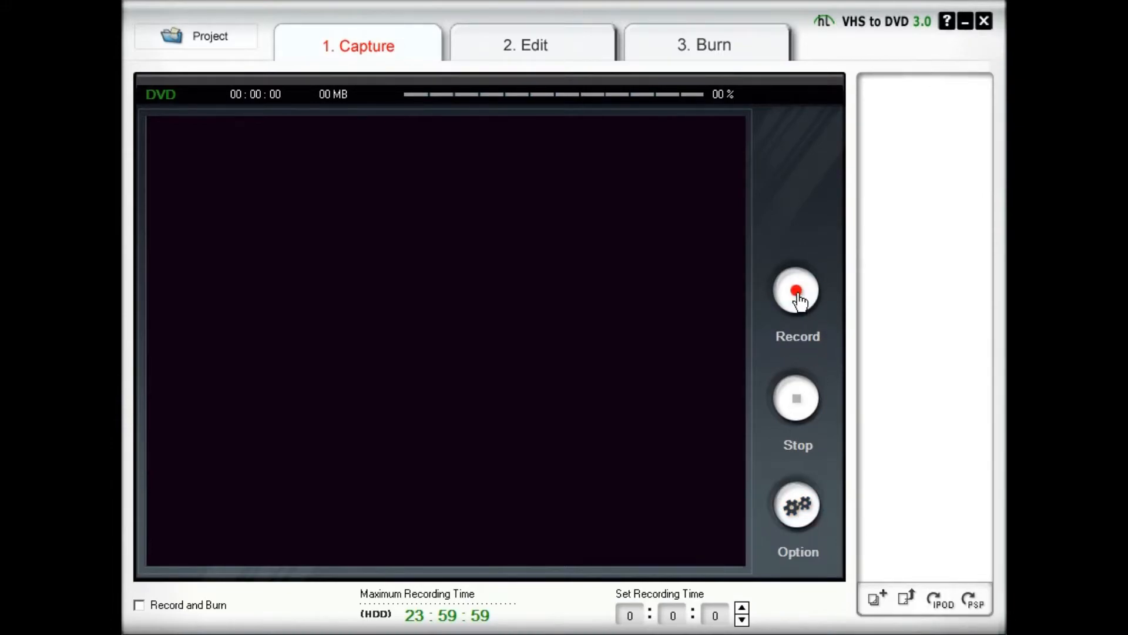
Record about 30 seconds of the analog video feed, then stop the capture.
{"action": "left_click", "coordinate": [796, 292]}
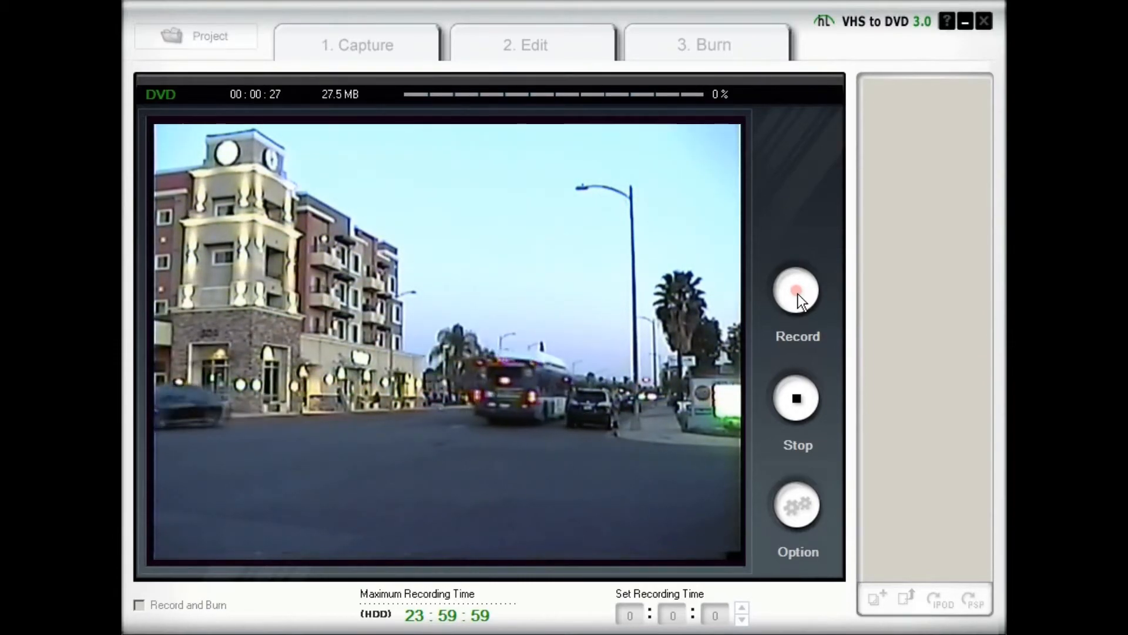
{"action": "mouse_move", "coordinate": [848, 319]}
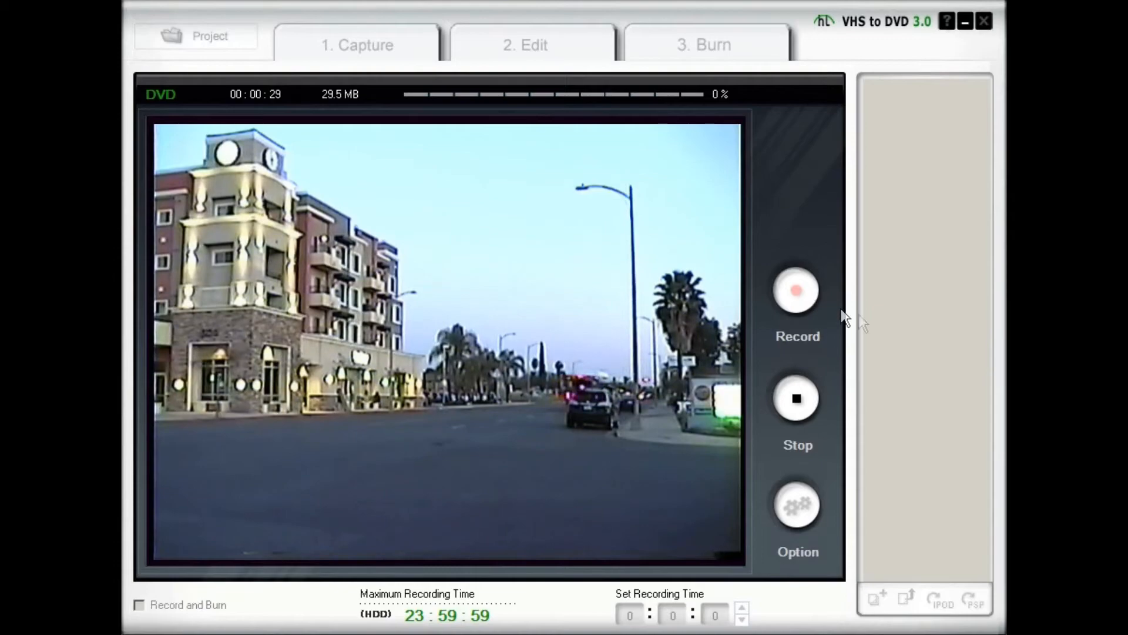
{"action": "left_click", "coordinate": [795, 397]}
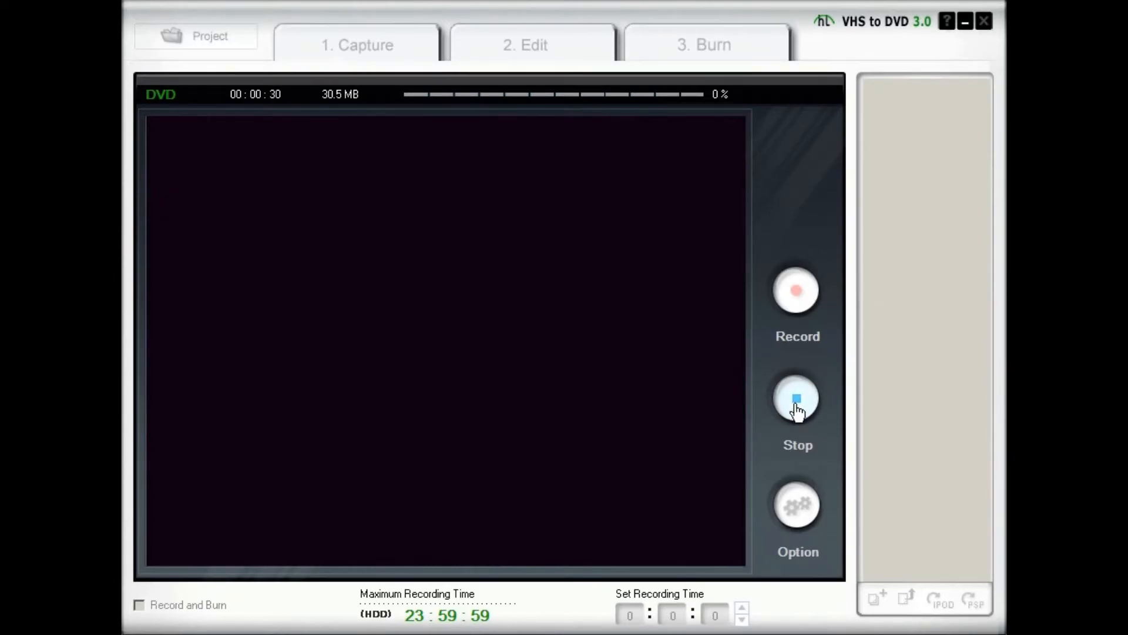
{"action": "left_click", "coordinate": [795, 398]}
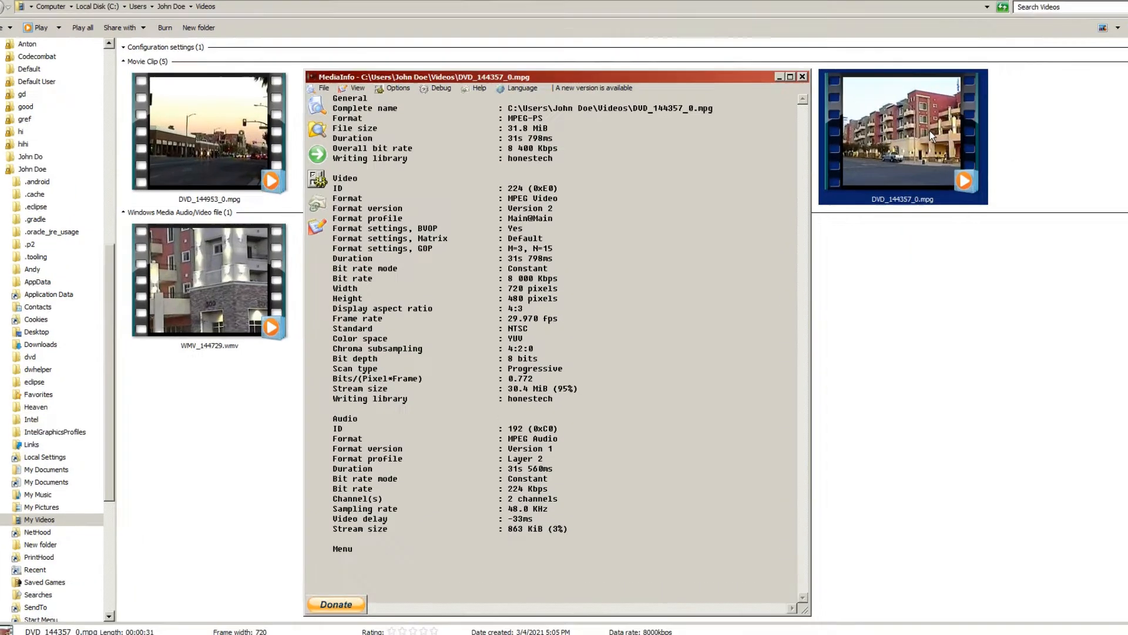
View the MediaInfo report for DVD_144357_0.mpg: MPEG-2, 720×480 NTSC, about 32 seconds.
{"action": "left_click", "coordinate": [788, 77]}
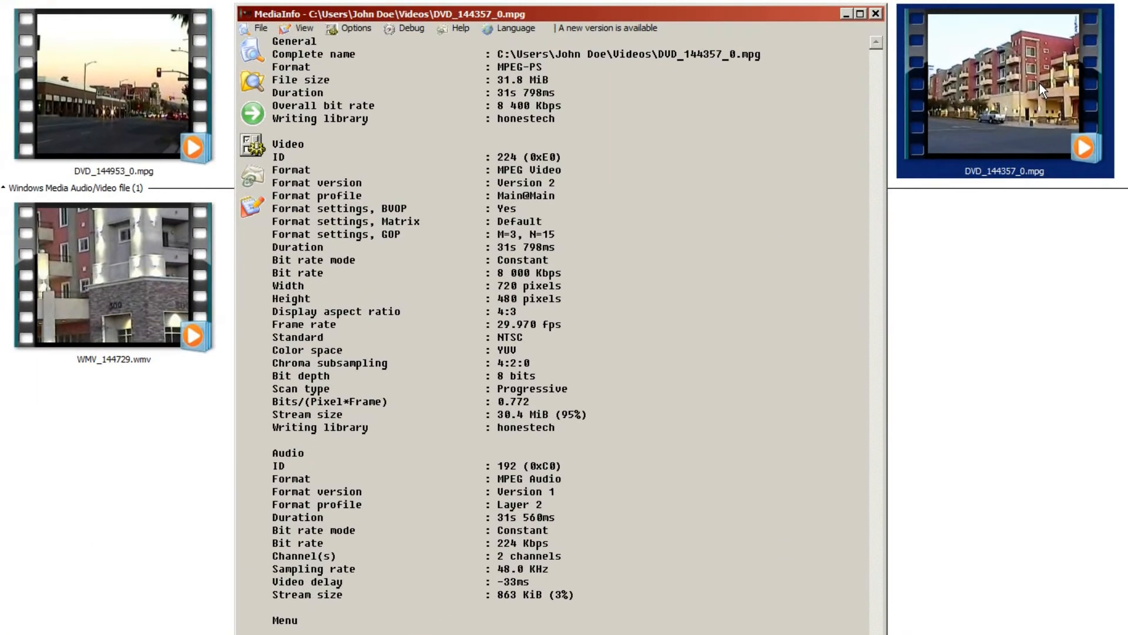